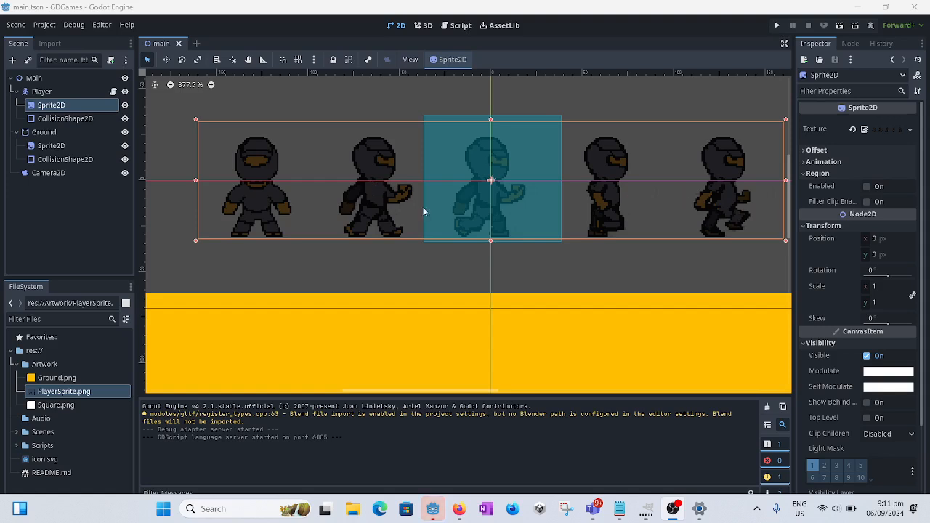
pyautogui.moveTo(656, 213)
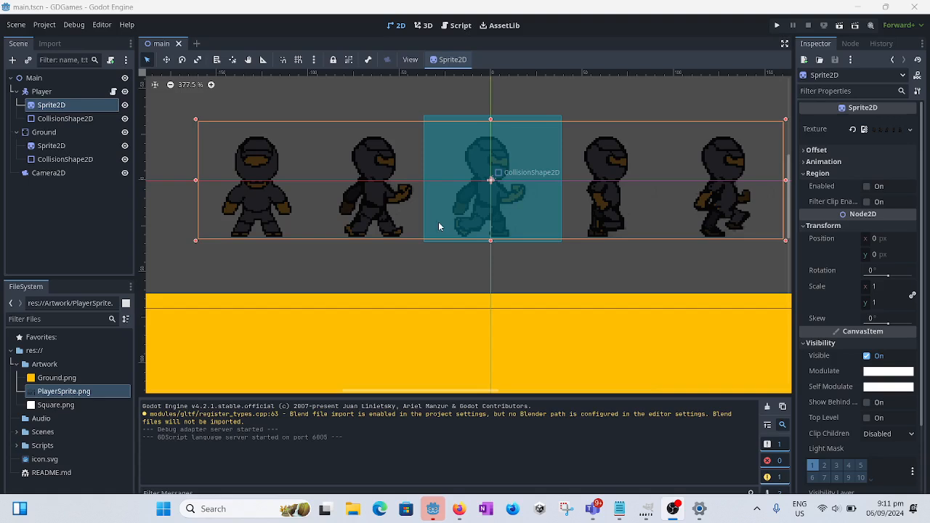
# Select the Main root node and expand the Scenes folder to reveal level1.tscn
pyautogui.click(34, 78)
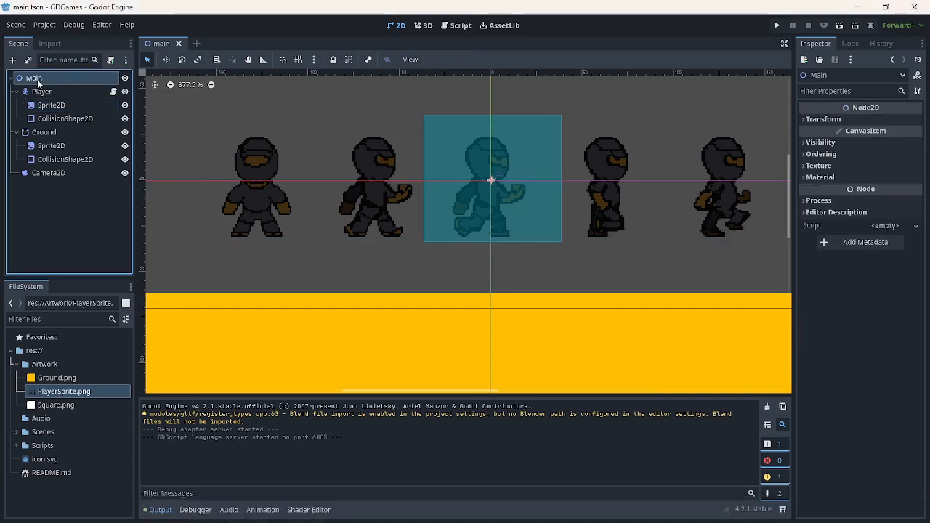
pyautogui.moveTo(34, 78)
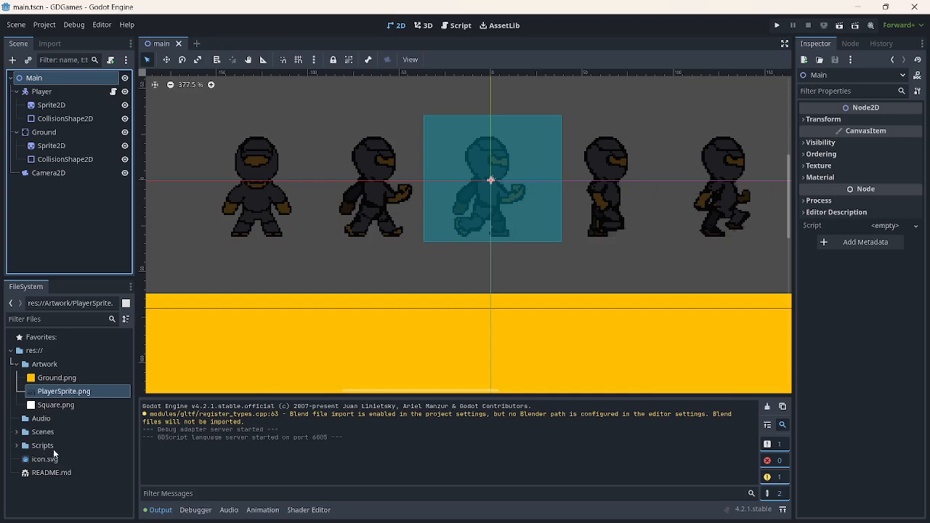
pyautogui.click(17, 432)
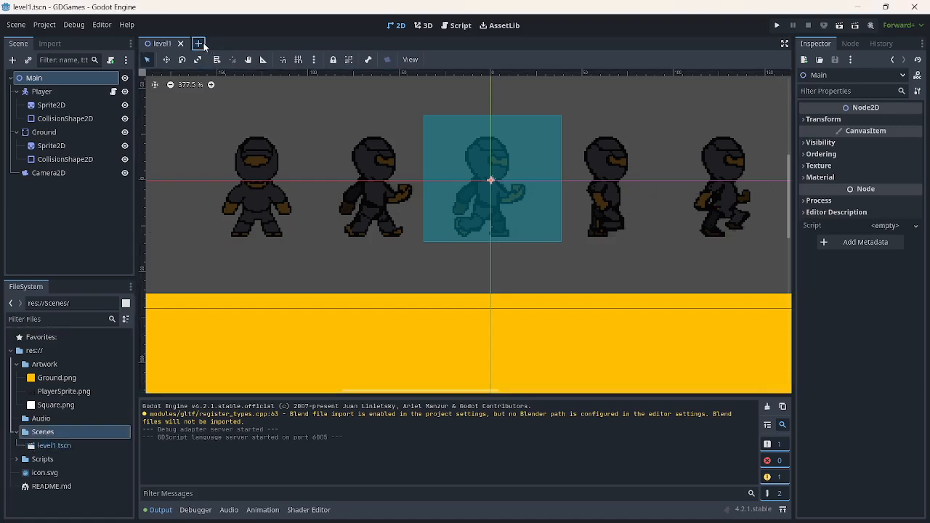
# Start a new scene with a Node2D root and save it as menue.tscn in Scenes
pyautogui.click(201, 44)
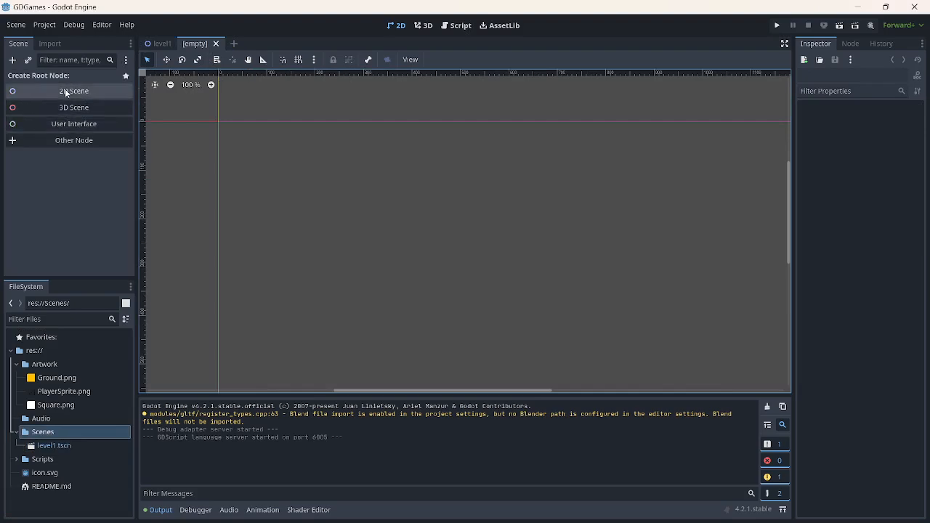
pyautogui.click(73, 91)
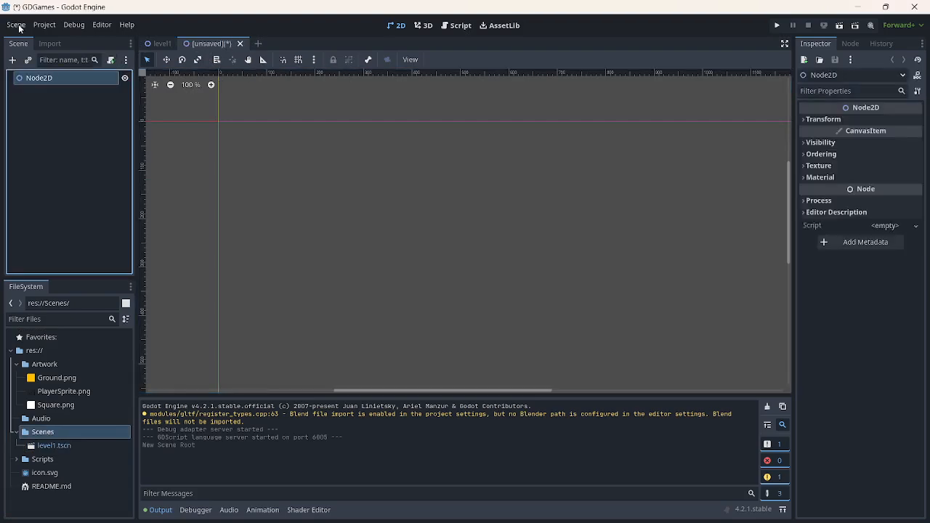
pyautogui.click(16, 24)
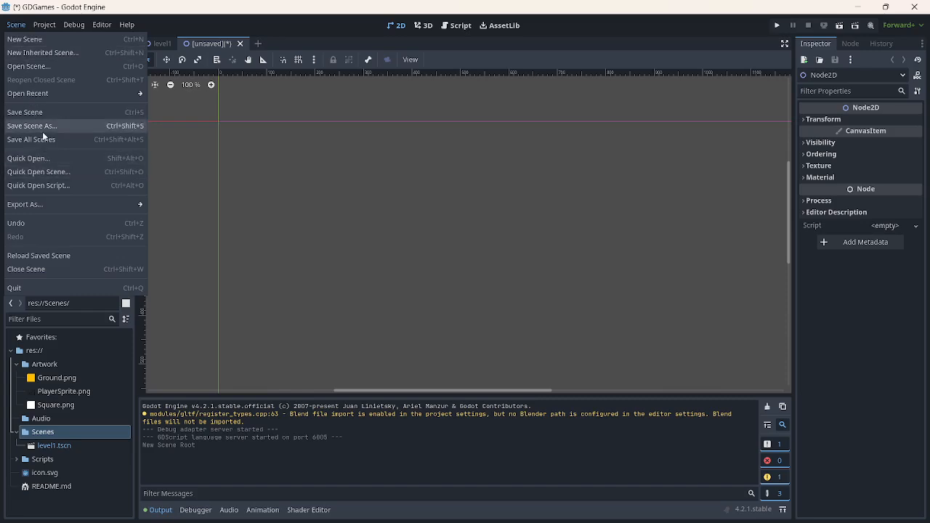
pyautogui.click(31, 126)
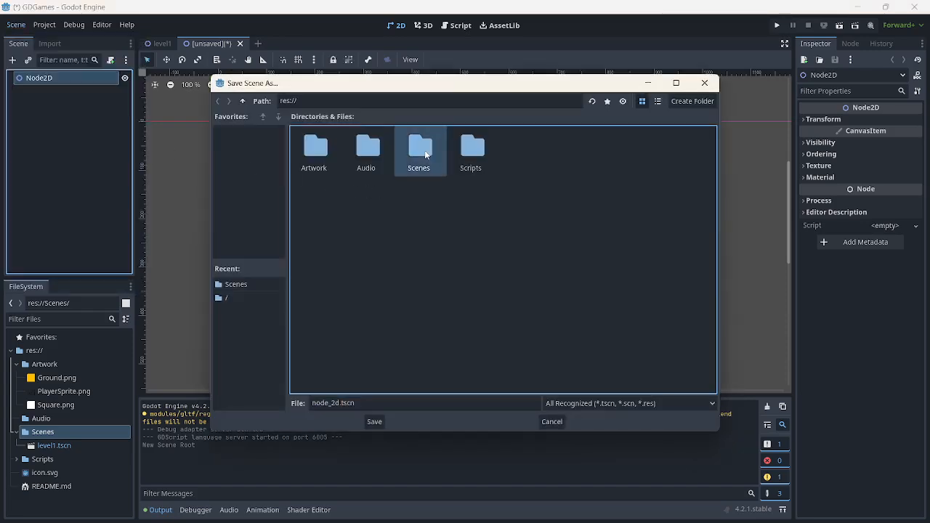
pyautogui.doubleClick(418, 146)
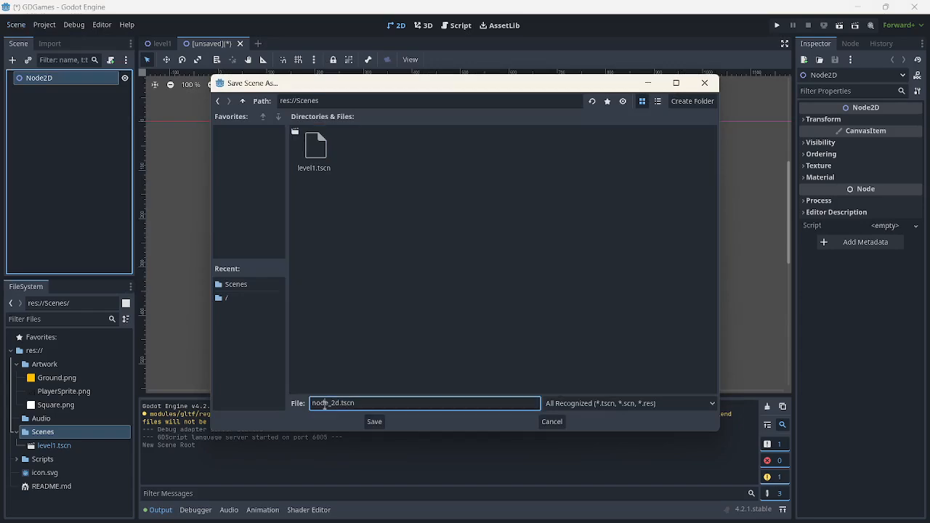
pyautogui.doubleClick(329, 403)
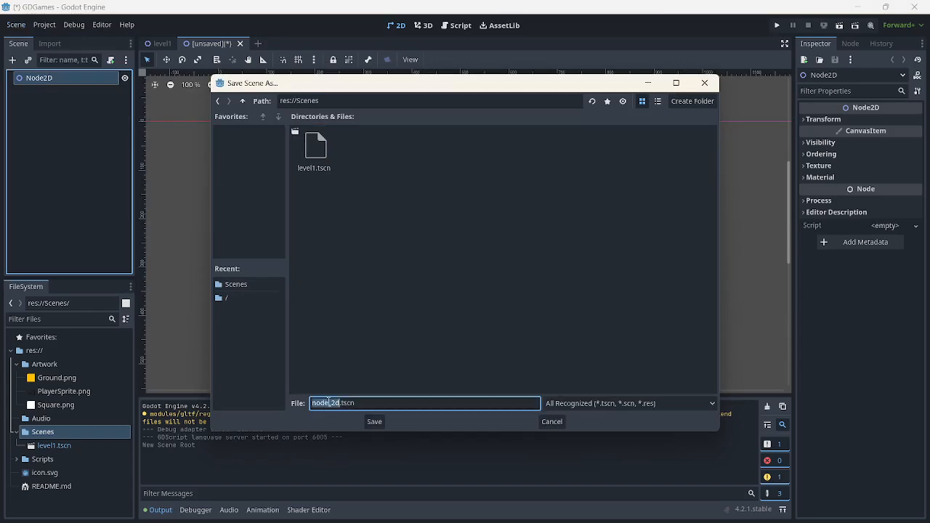
pyautogui.click(375, 422)
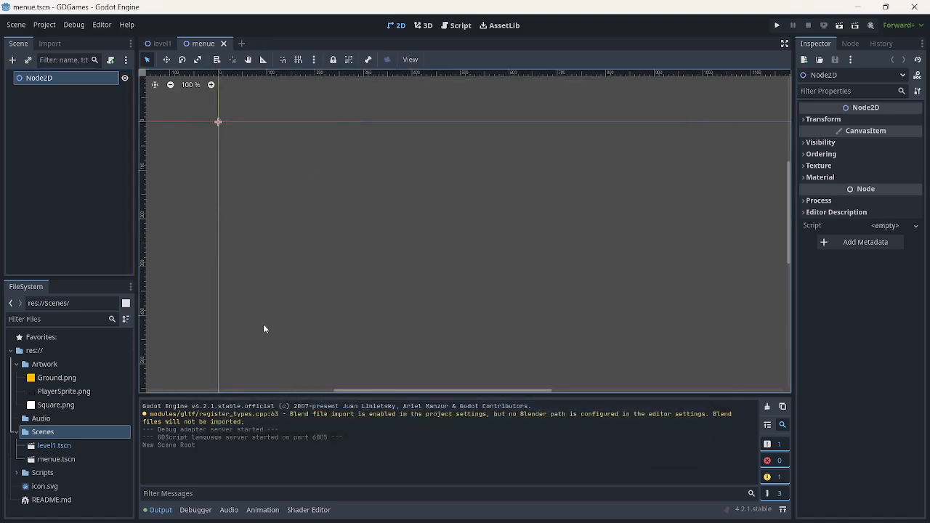
# Rename menue.tscn to menu.tscn, then close the running game showing the ninja sprites
pyautogui.click(57, 458)
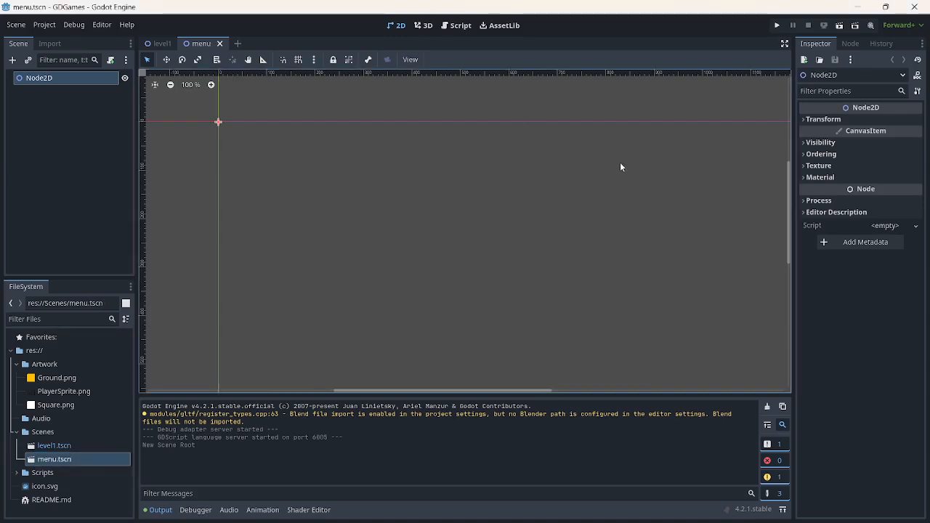
pyautogui.moveTo(543, 130)
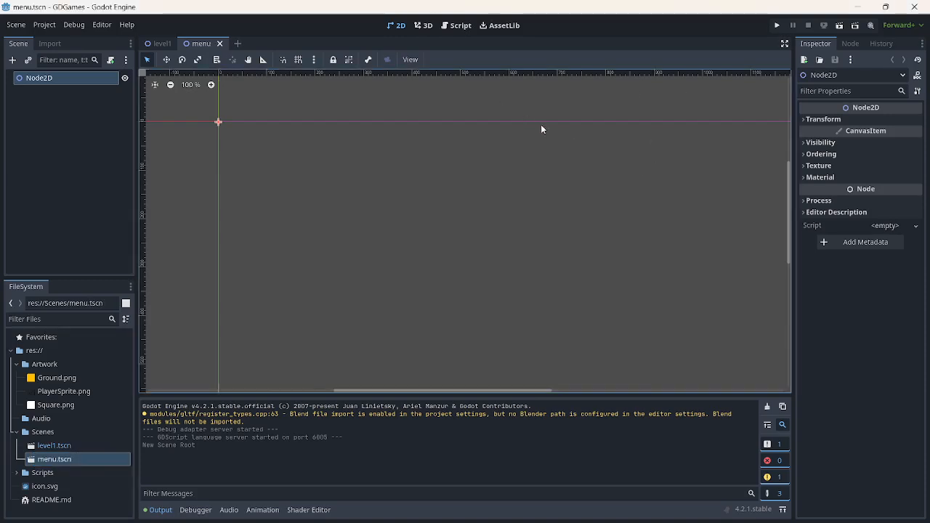
pyautogui.moveTo(775, 25)
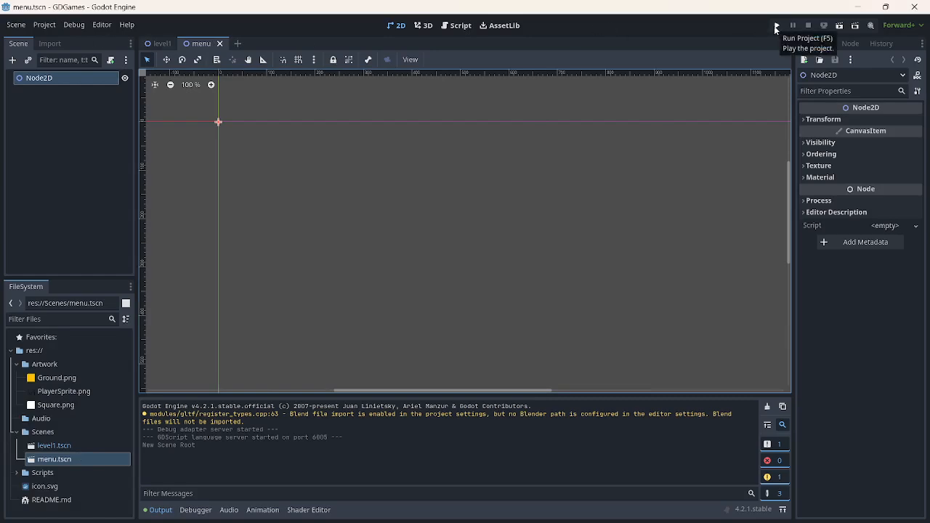
pyautogui.moveTo(654, 125)
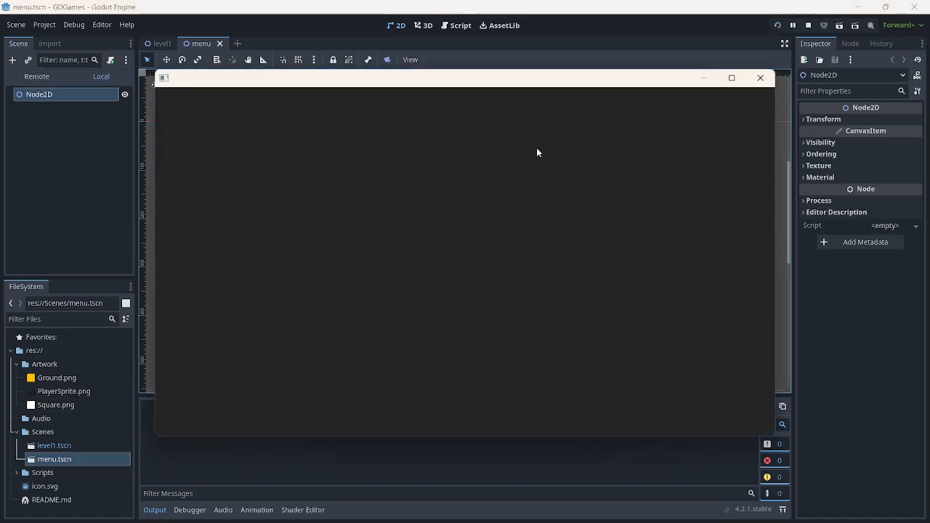
pyautogui.moveTo(525, 180)
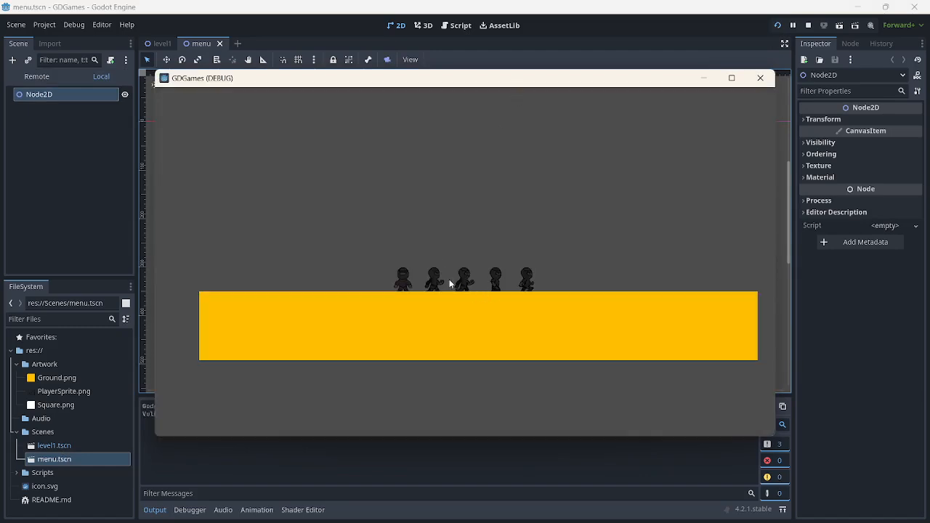
pyautogui.moveTo(765, 234)
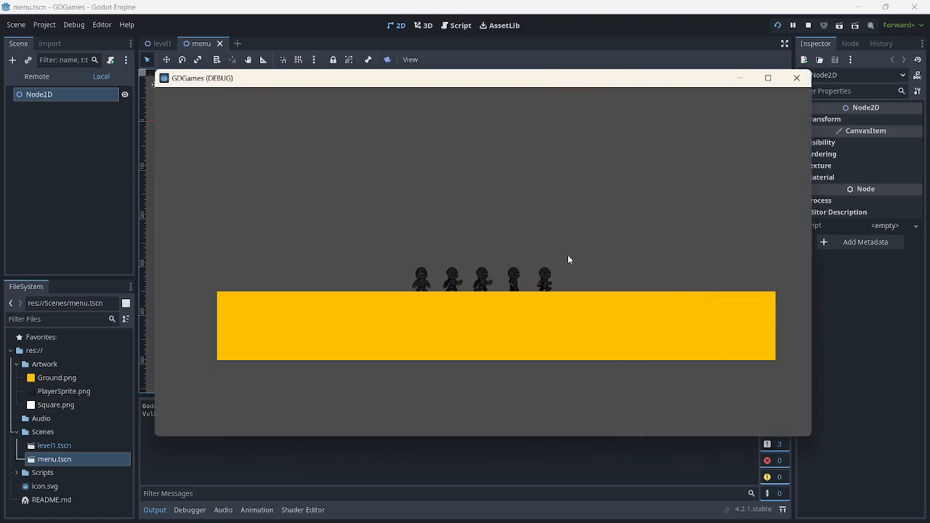
pyautogui.moveTo(797, 78)
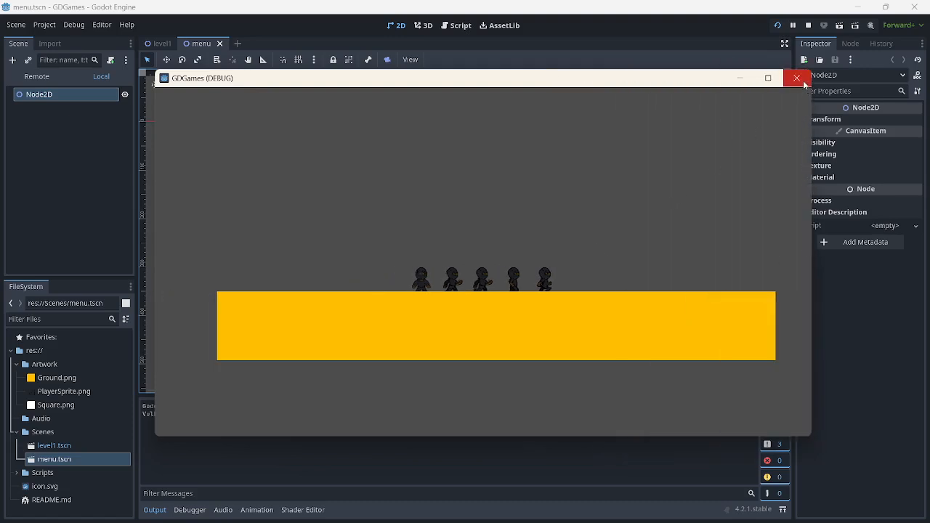
pyautogui.moveTo(796, 78)
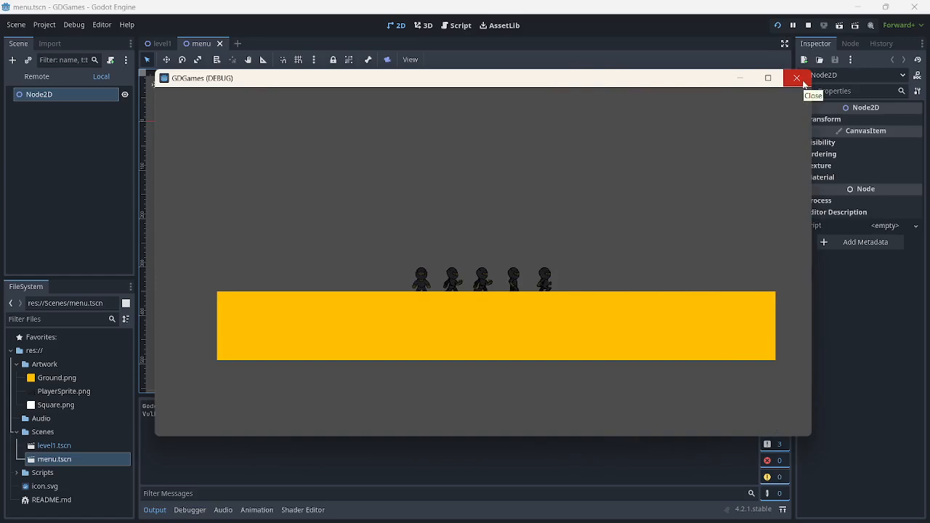
pyautogui.click(797, 78)
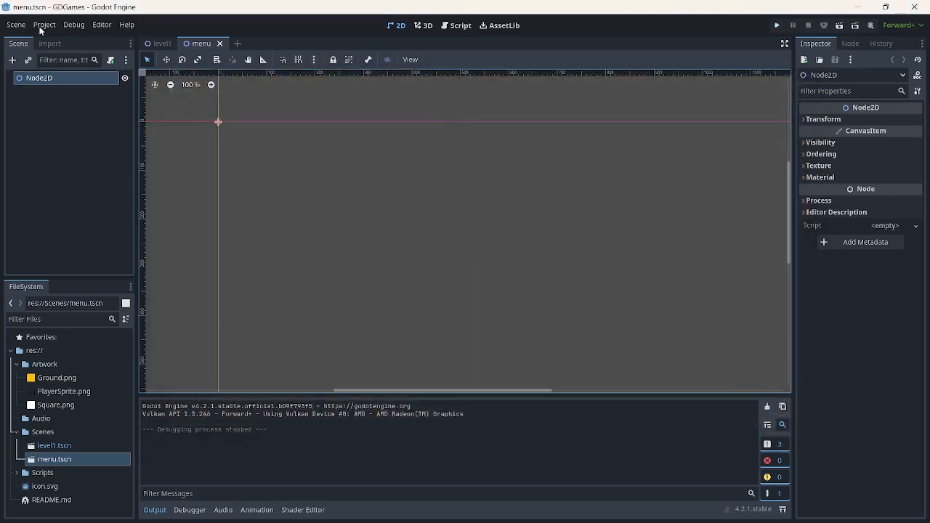
pyautogui.moveTo(16, 24)
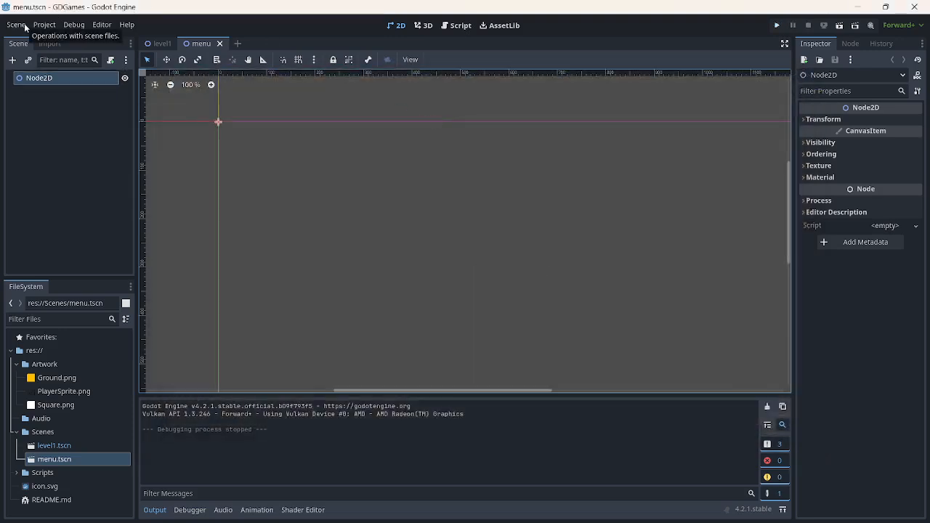
# Set Main Scene to menu.tscn in Project Settings and rename the root Node2D to menu
pyautogui.click(43, 24)
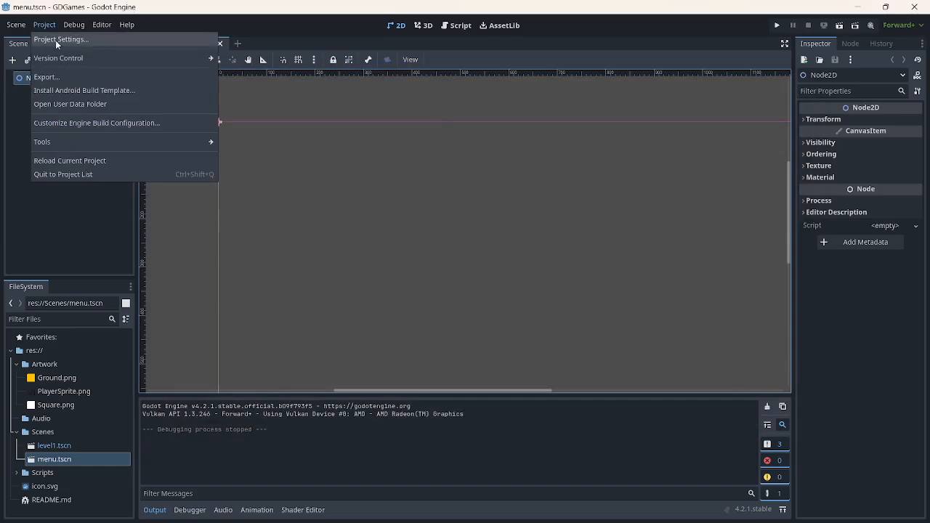
pyautogui.click(61, 39)
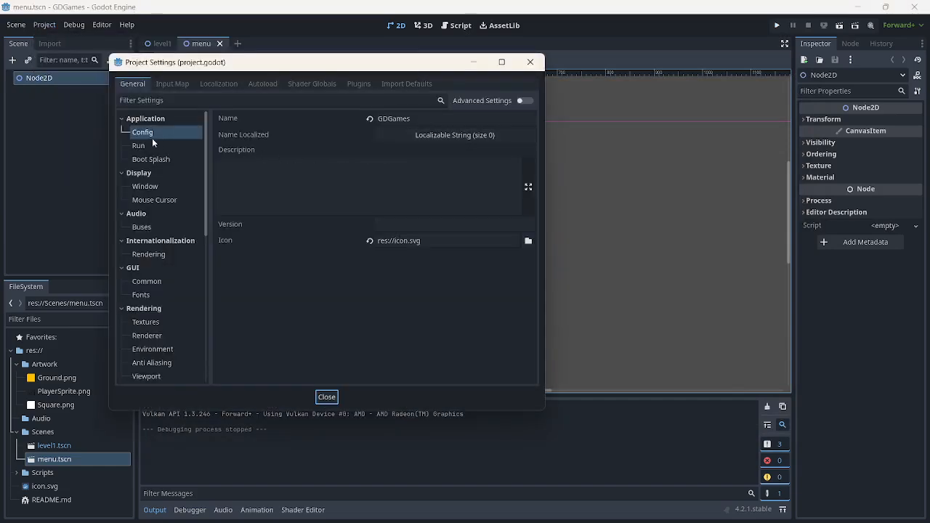
pyautogui.click(138, 145)
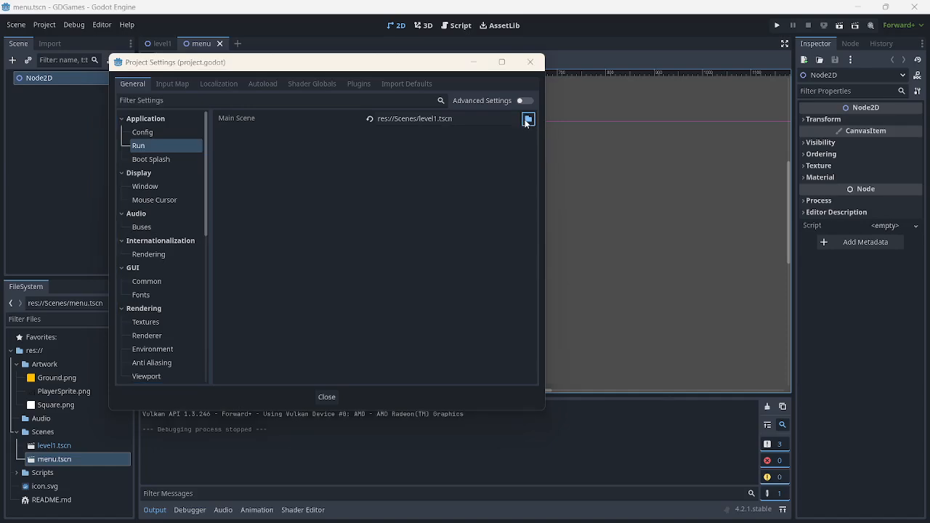
pyautogui.click(527, 118)
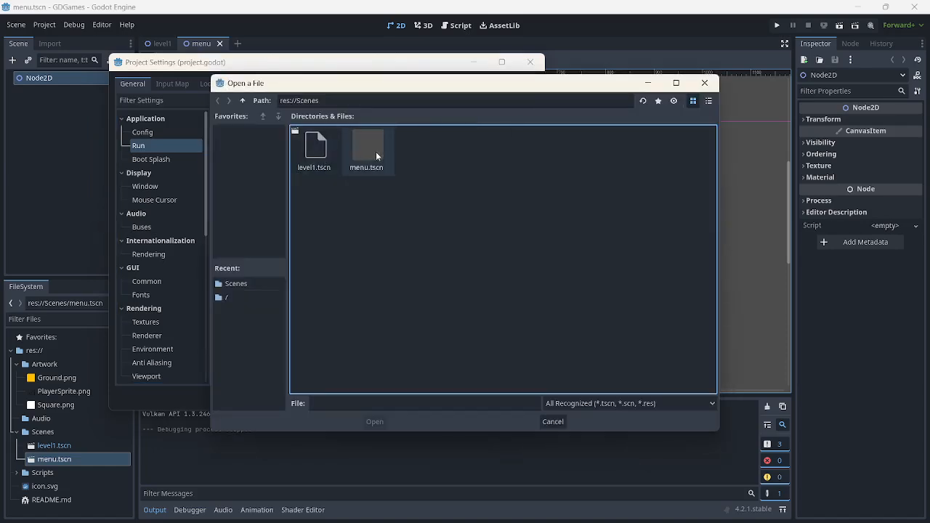
pyautogui.click(367, 145)
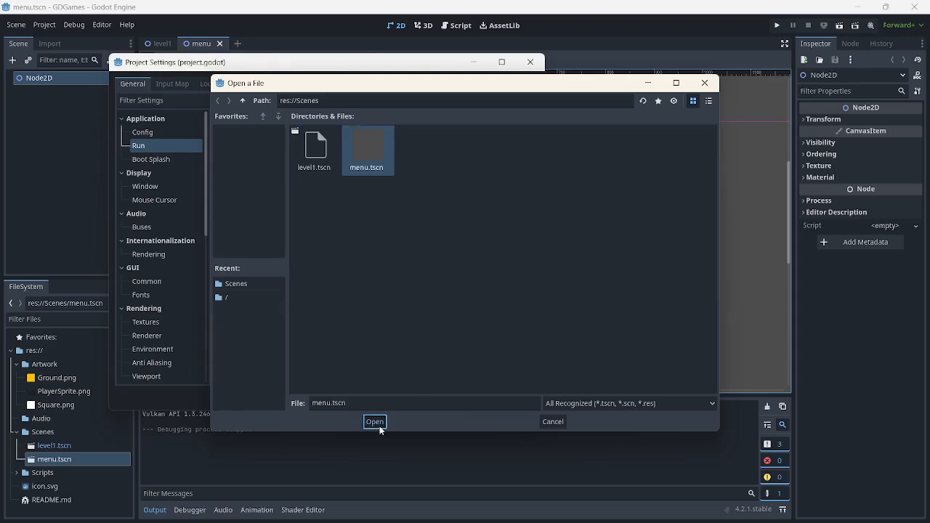
pyautogui.click(374, 421)
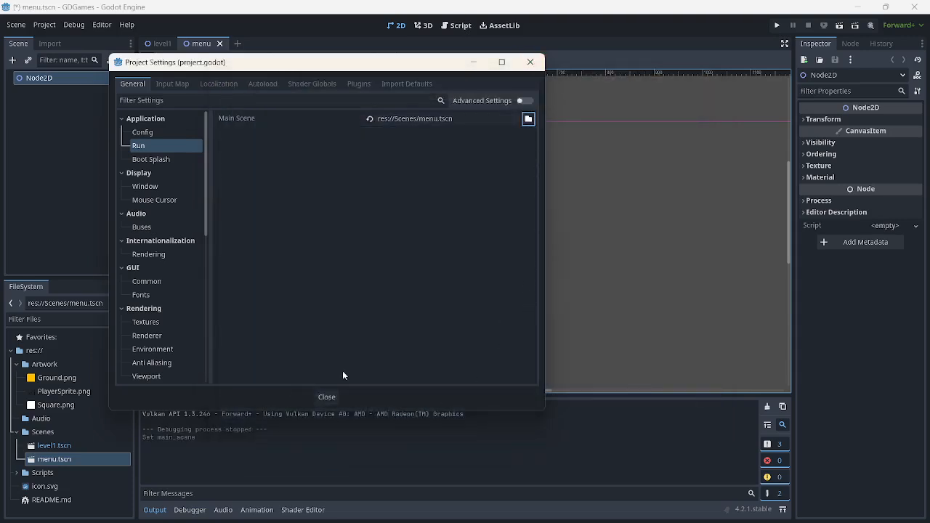
pyautogui.click(327, 397)
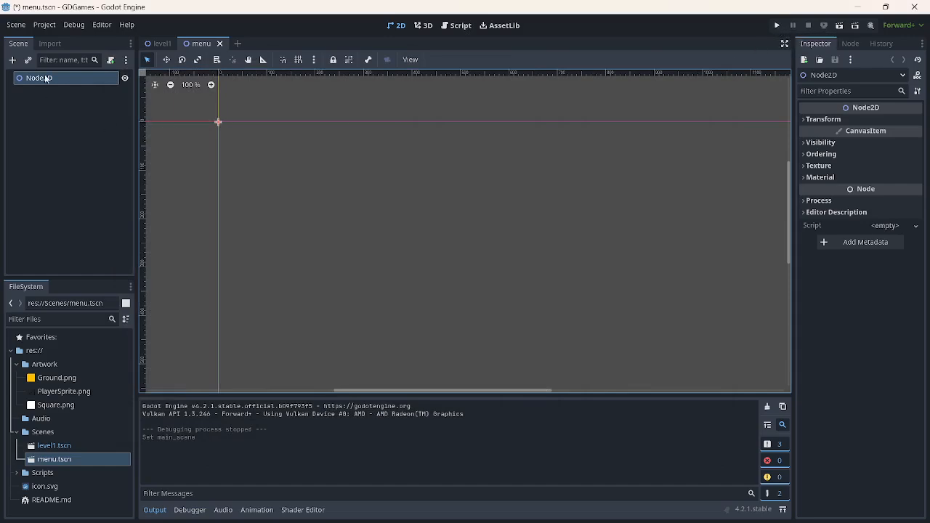
pyautogui.rightClick(40, 77)
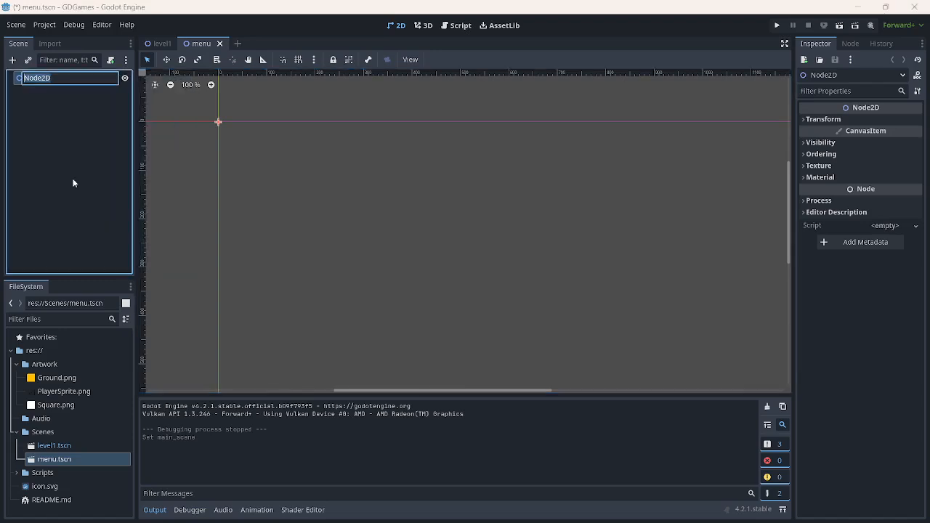
pyautogui.write('menu')
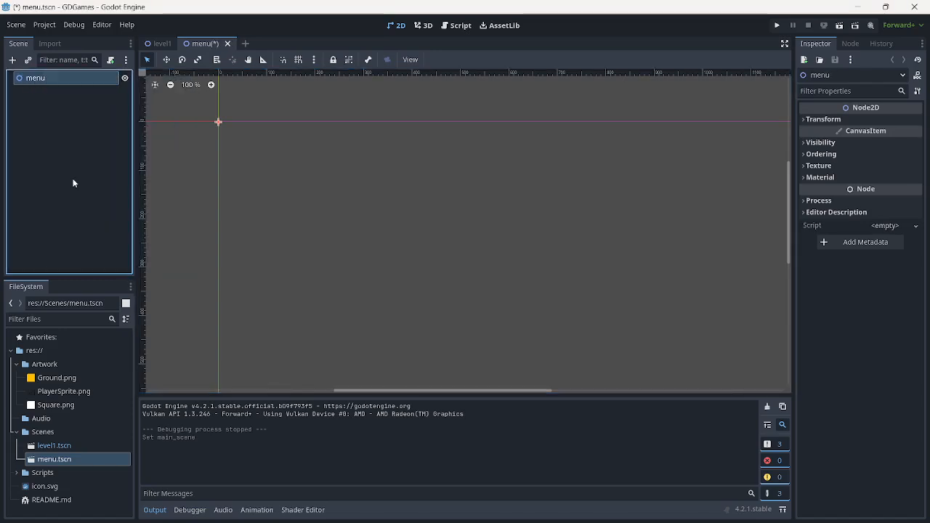
# Add a CharacterBody2D child under menu and dismiss its missing-collision-shape warning
pyautogui.rightClick(35, 77)
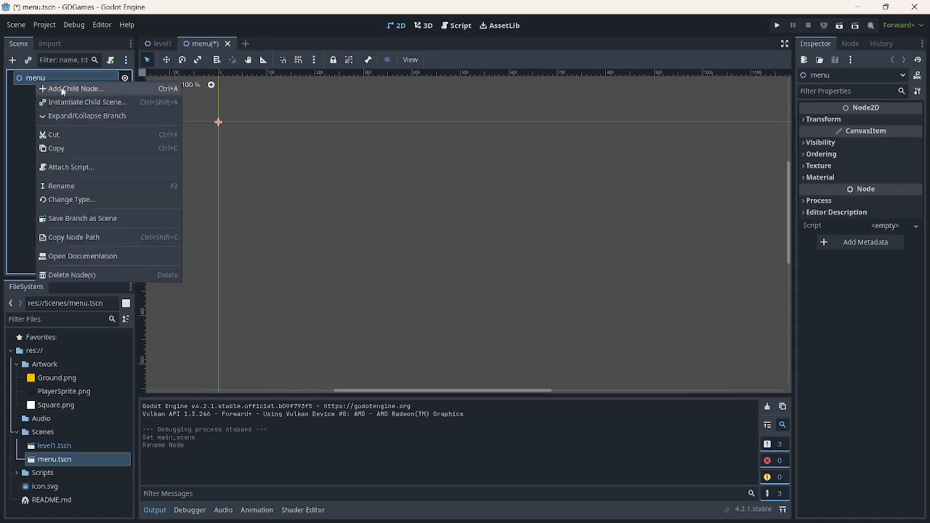
pyautogui.click(76, 88)
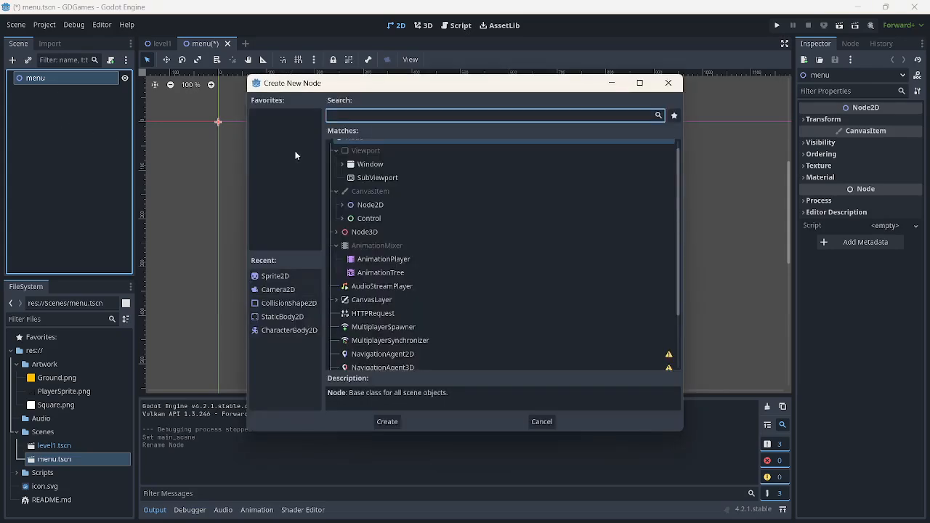
pyautogui.write('character')
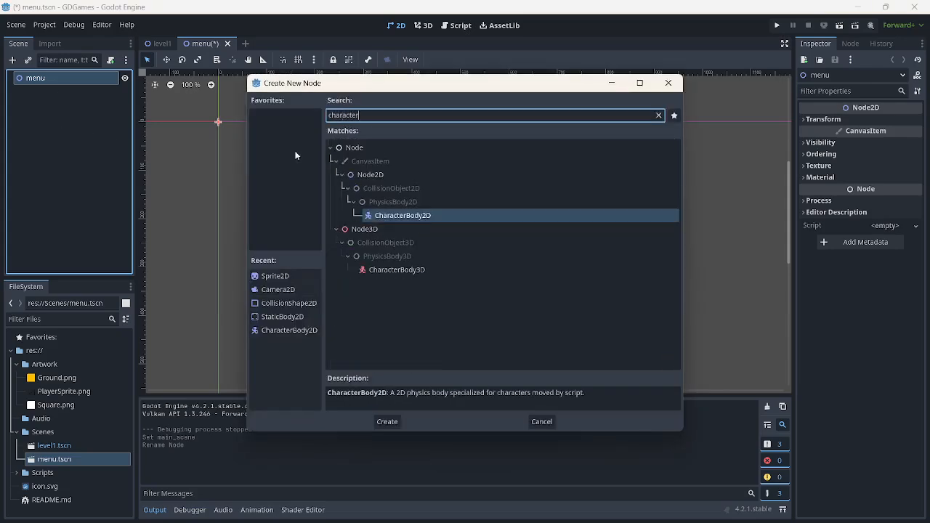
pyautogui.click(386, 421)
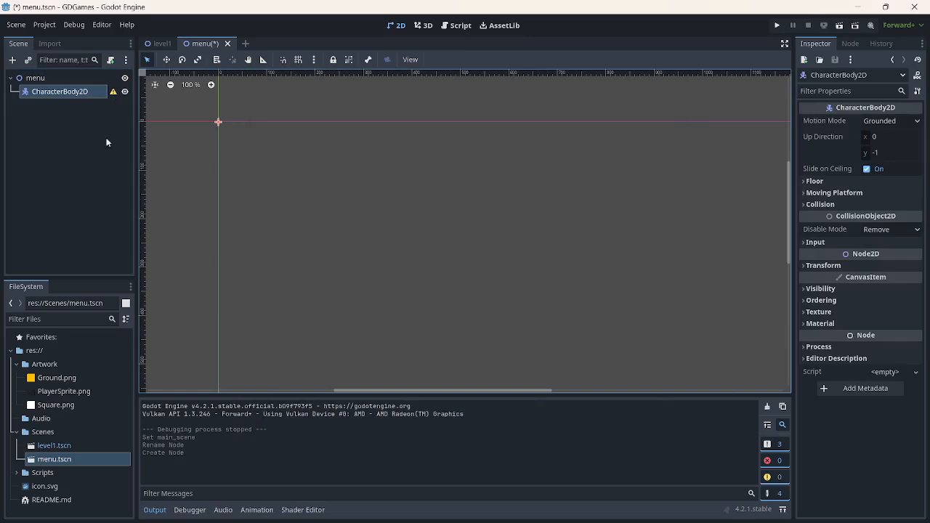
pyautogui.click(64, 91)
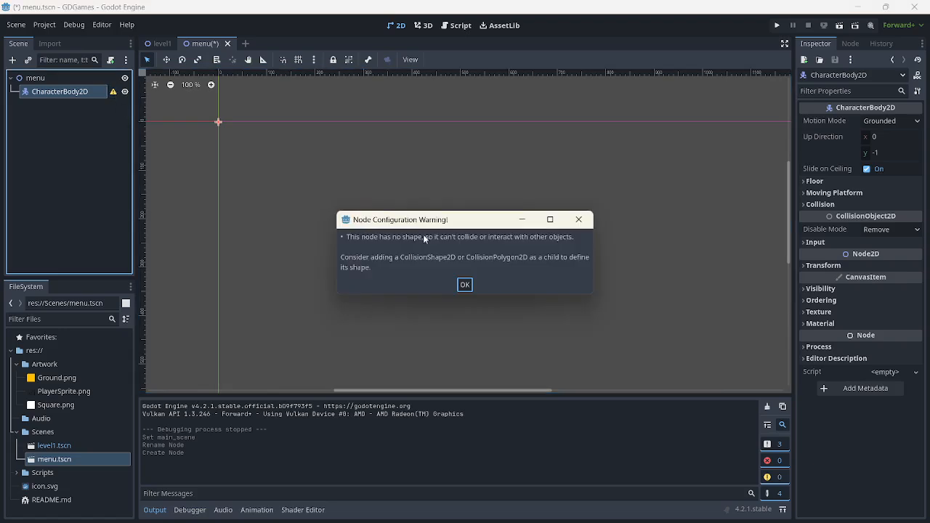
pyautogui.click(464, 285)
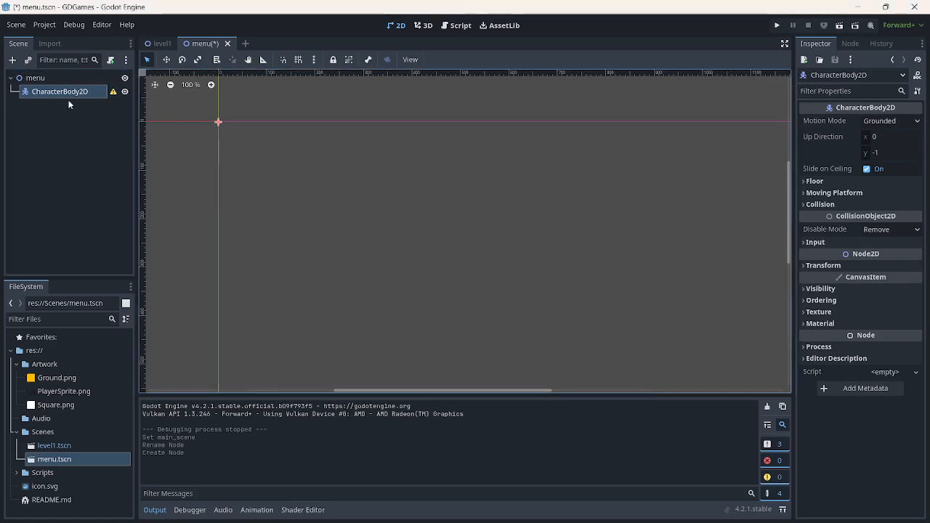
# Add a Sprite2D child under CharacterBody2D from the Recent node list
pyautogui.rightClick(64, 91)
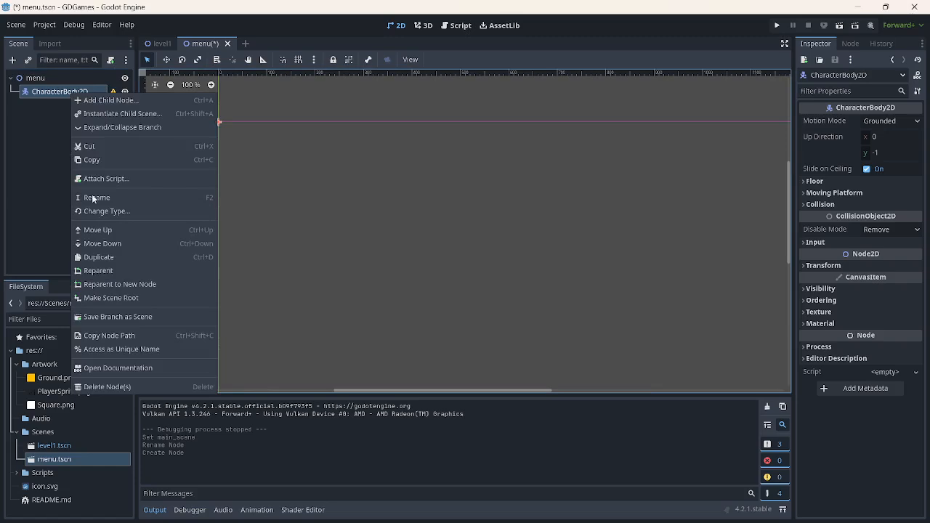
pyautogui.click(122, 114)
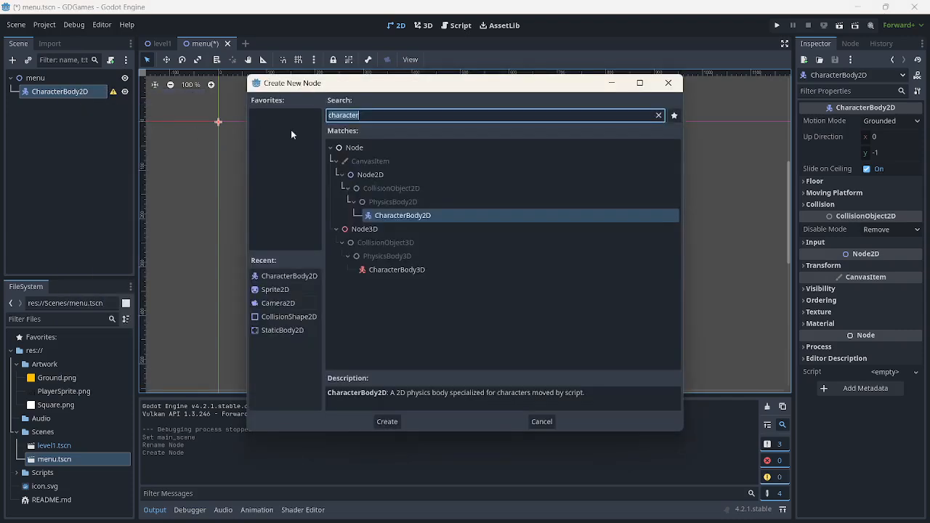
pyautogui.moveTo(330, 138)
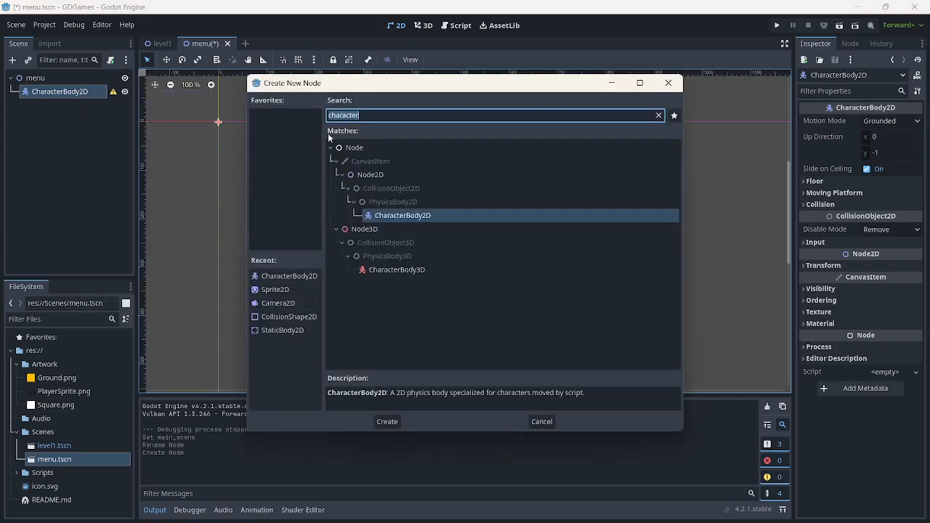
pyautogui.click(386, 422)
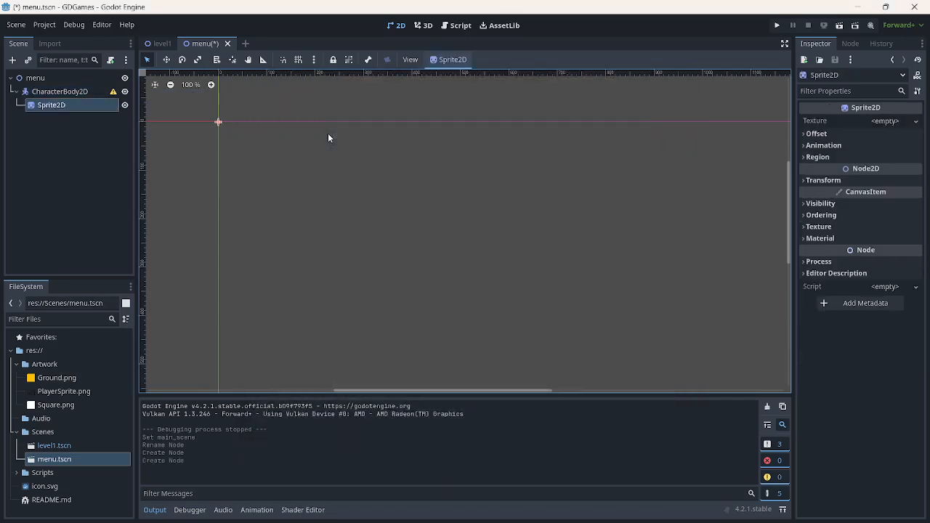
pyautogui.moveTo(98, 99)
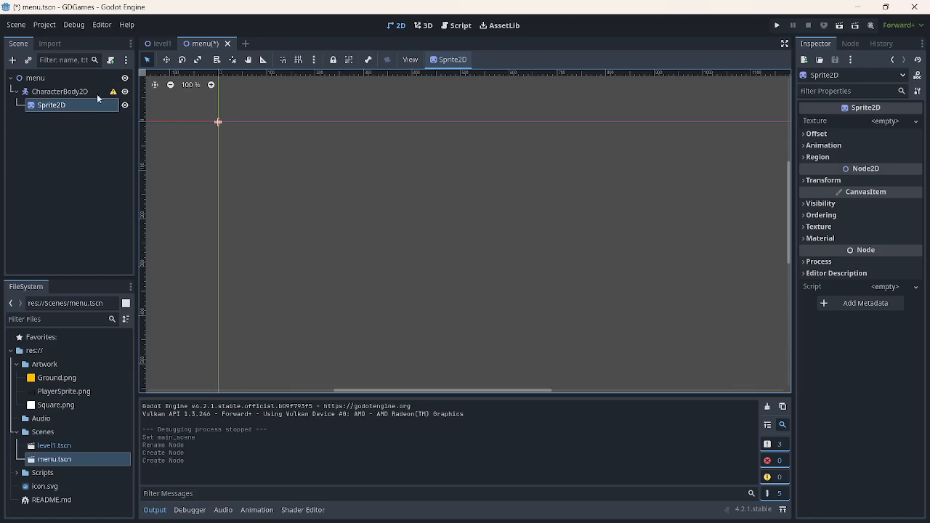
# Give the Sprite2D the Square.png texture and dismiss the CharacterBody2D configuration warnings
pyautogui.click(114, 91)
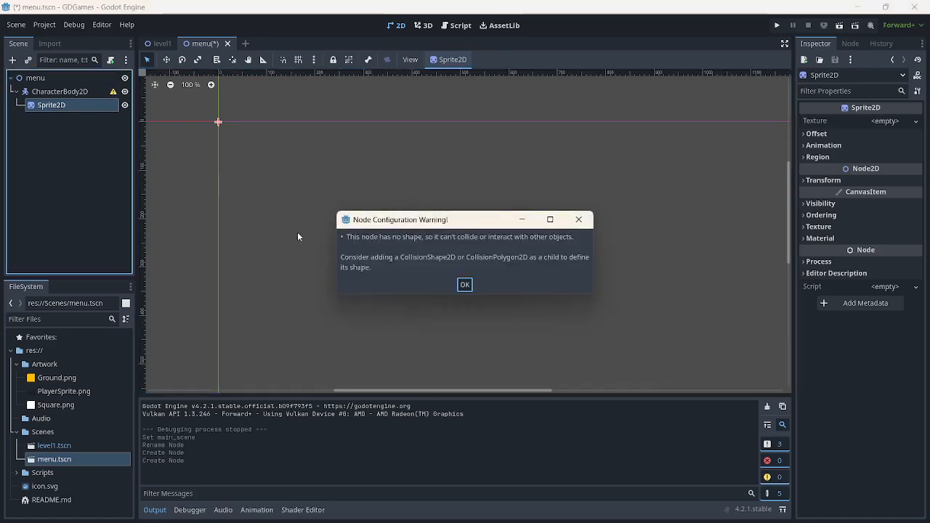
pyautogui.click(464, 284)
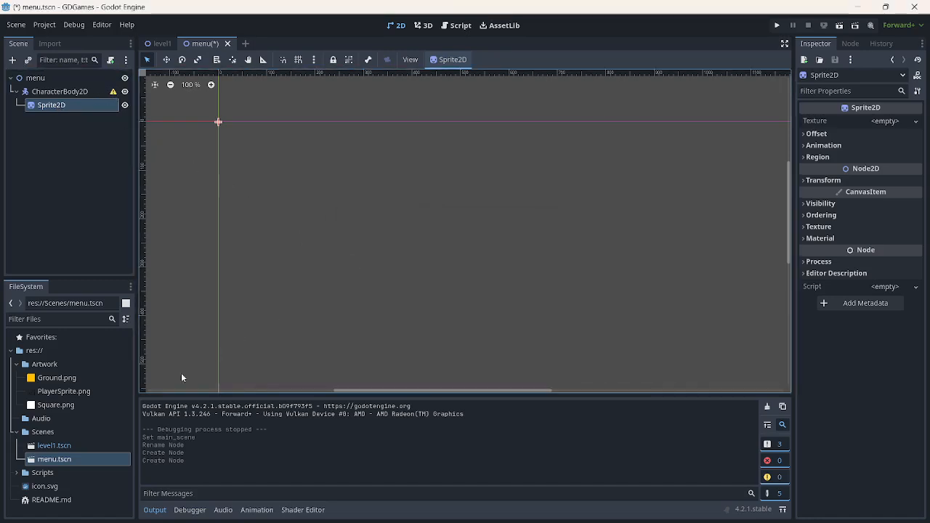
pyautogui.click(57, 405)
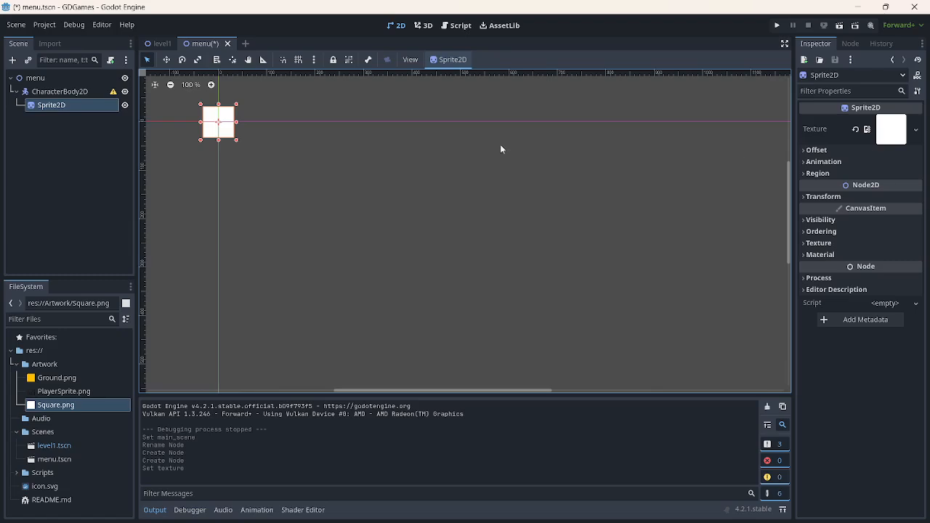
pyautogui.click(114, 92)
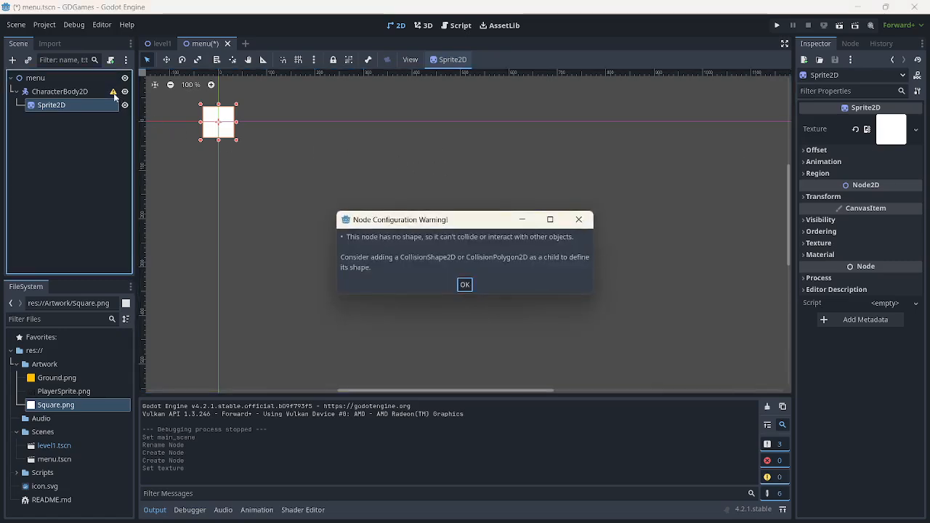
pyautogui.moveTo(517, 245)
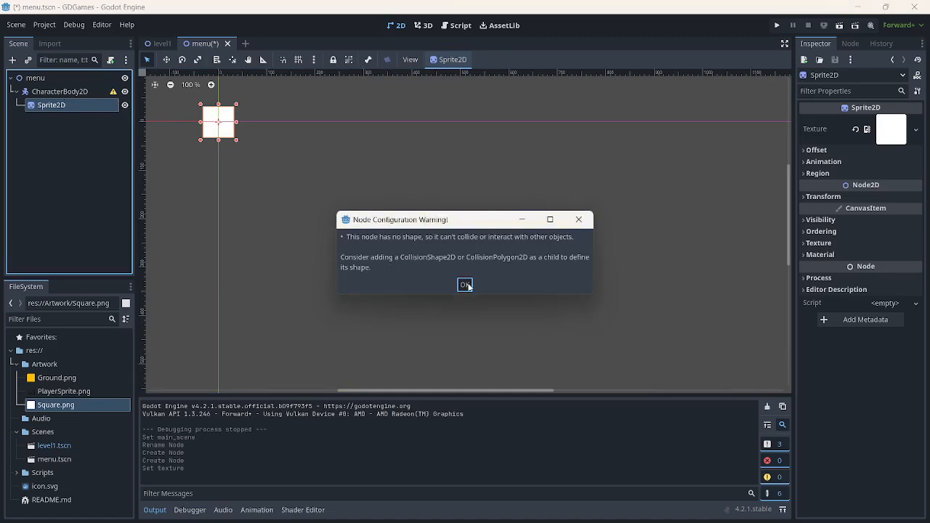
pyautogui.click(465, 284)
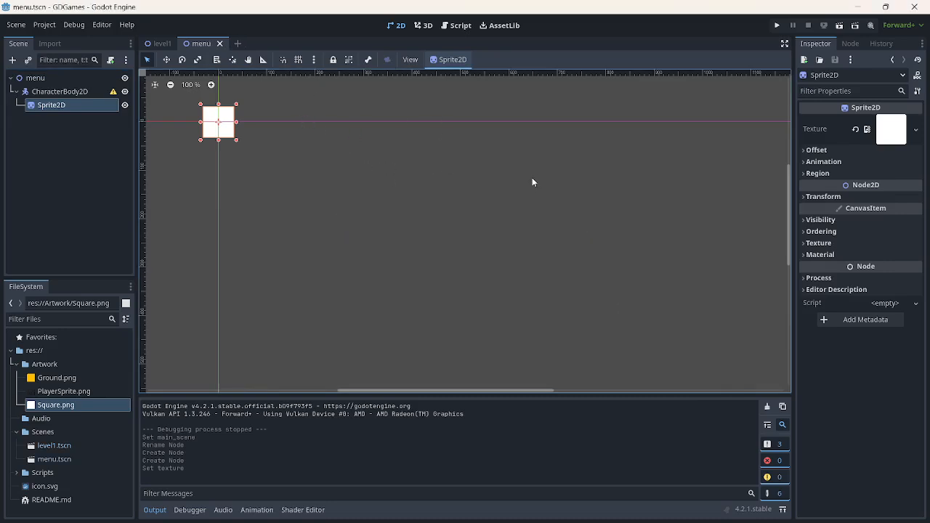
pyautogui.moveTo(771, 36)
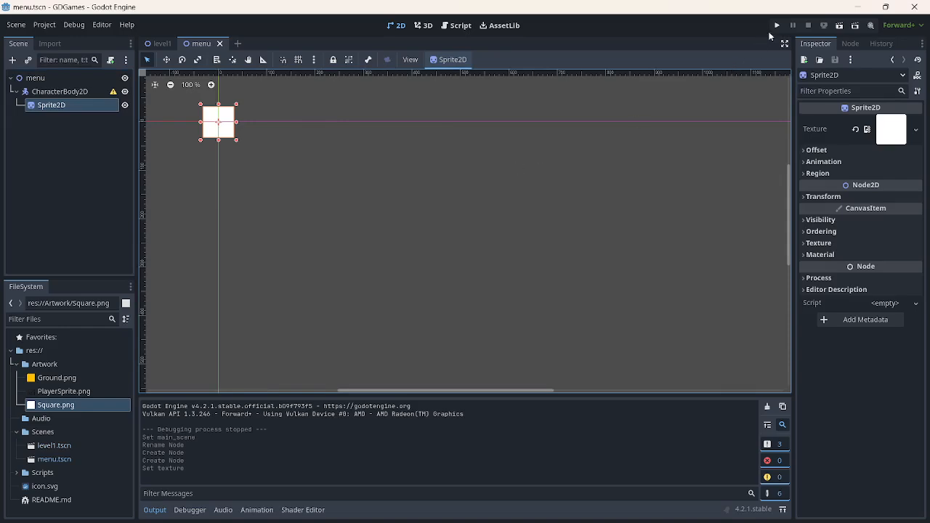
pyautogui.moveTo(770, 24)
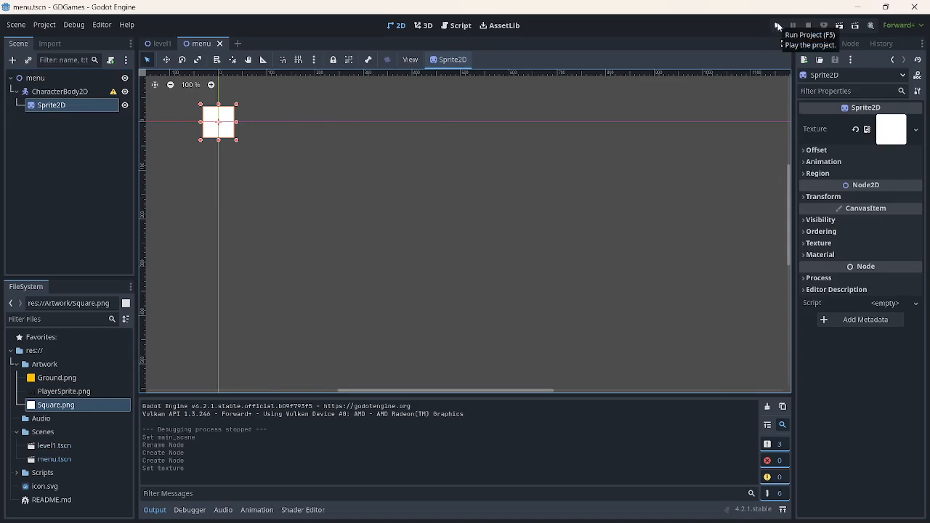
# Switch to the level1 tab and back to menu, then run the project
pyautogui.click(161, 44)
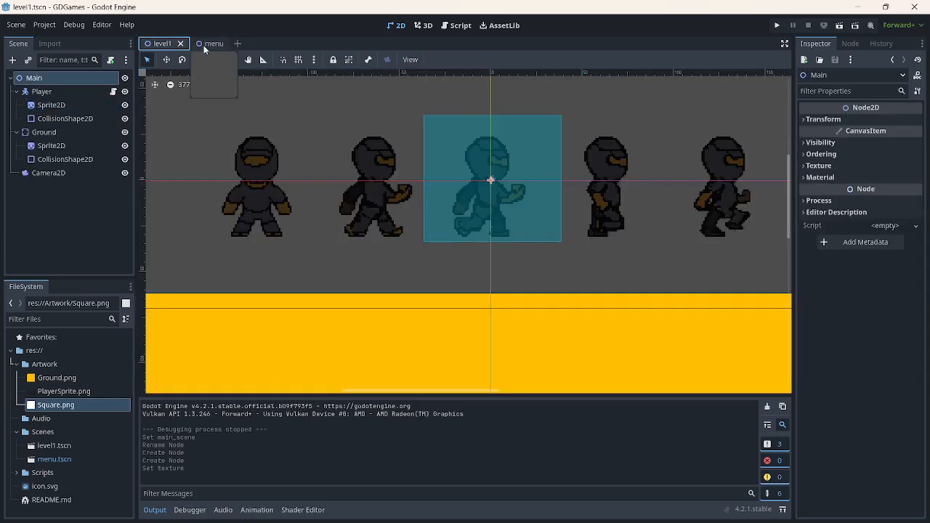
pyautogui.click(209, 43)
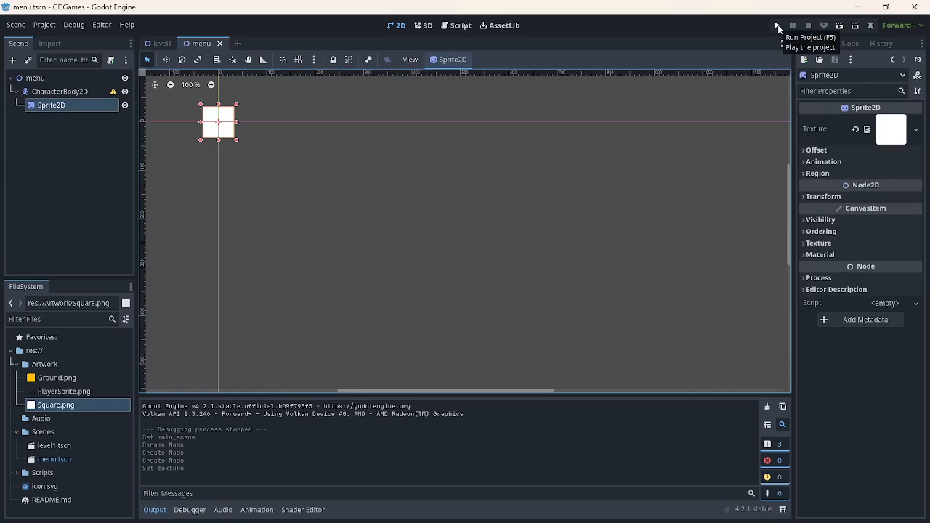
pyautogui.click(774, 25)
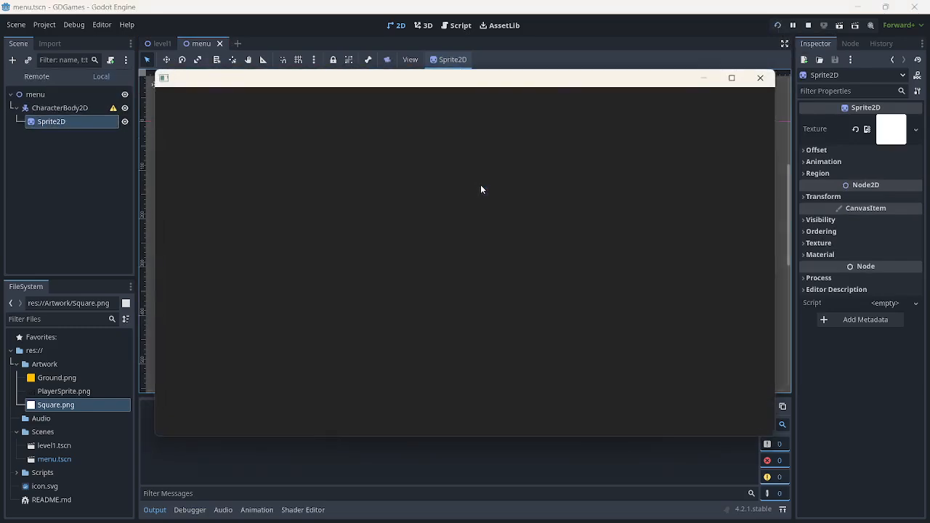
# Close the GDGames debug window showing the white square sprite
pyautogui.click(777, 24)
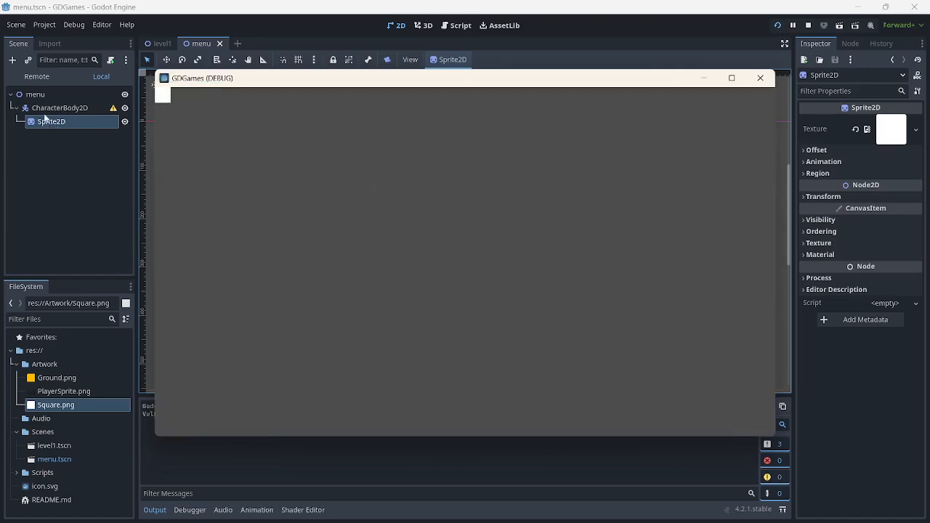
pyautogui.moveTo(189, 123)
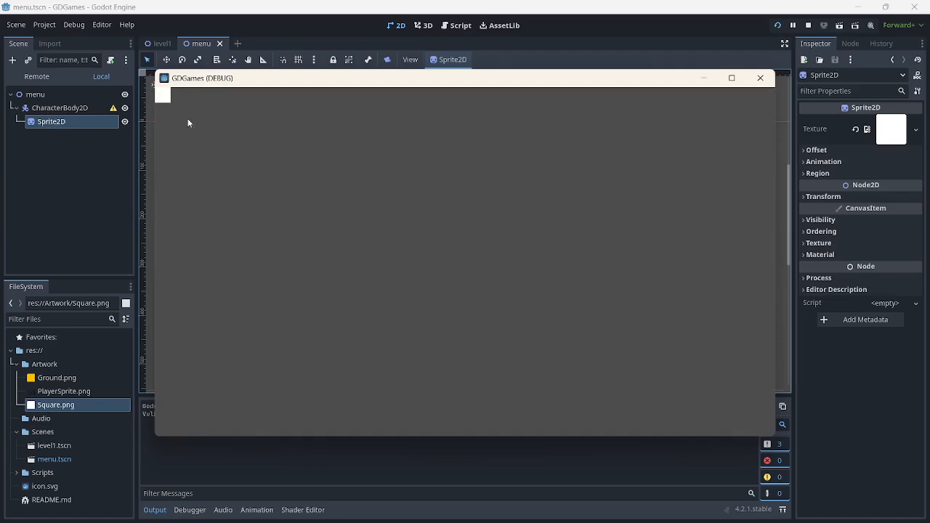
pyautogui.moveTo(715, 88)
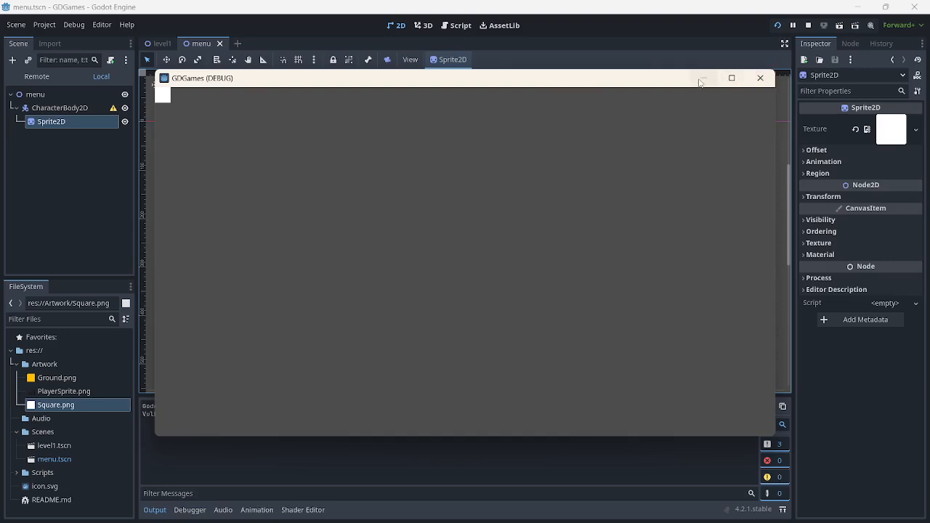
pyautogui.moveTo(703, 77)
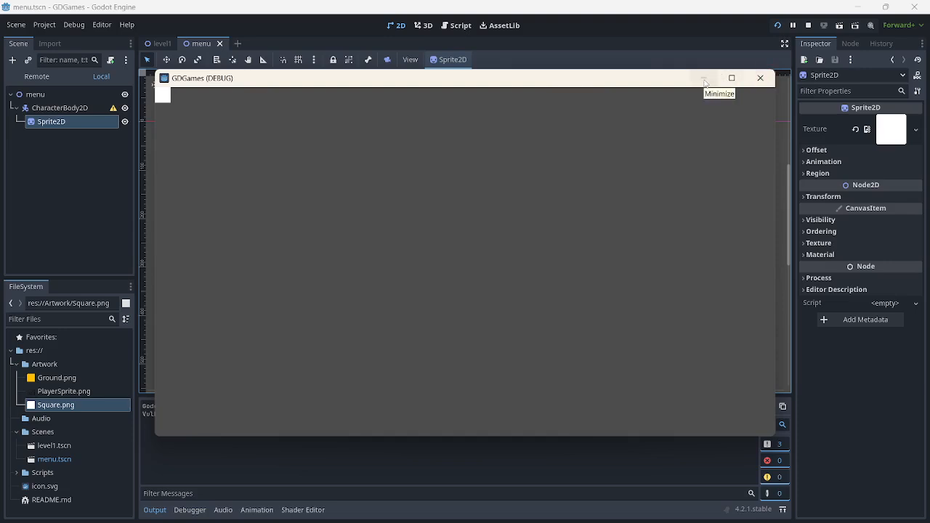
pyautogui.moveTo(35, 98)
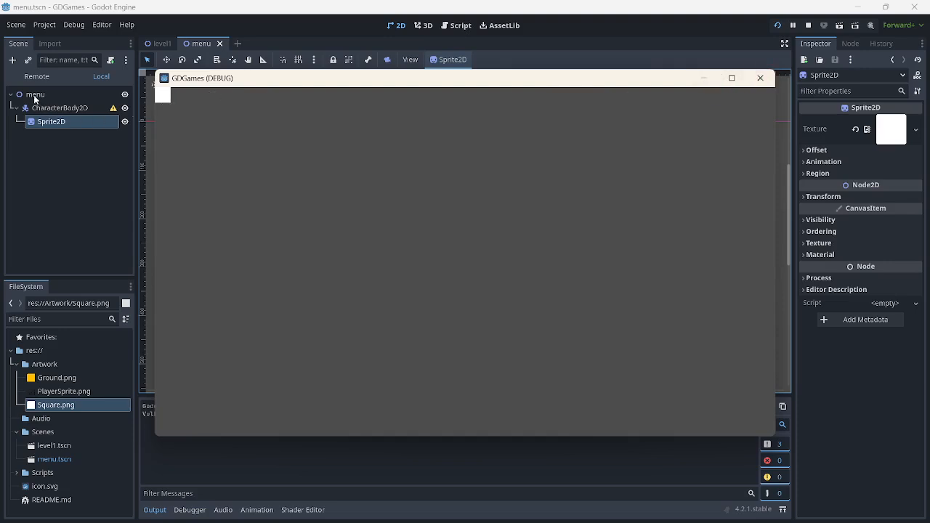
pyautogui.moveTo(61, 434)
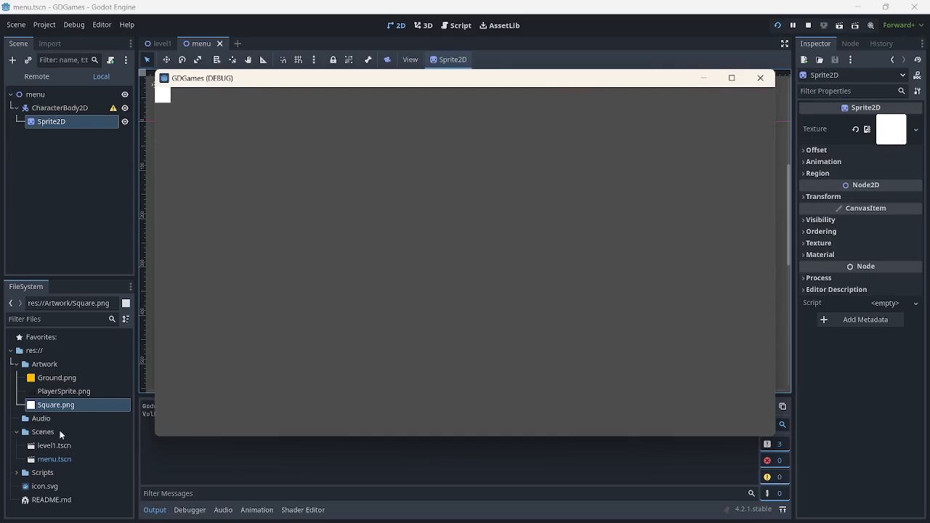
pyautogui.moveTo(459, 163)
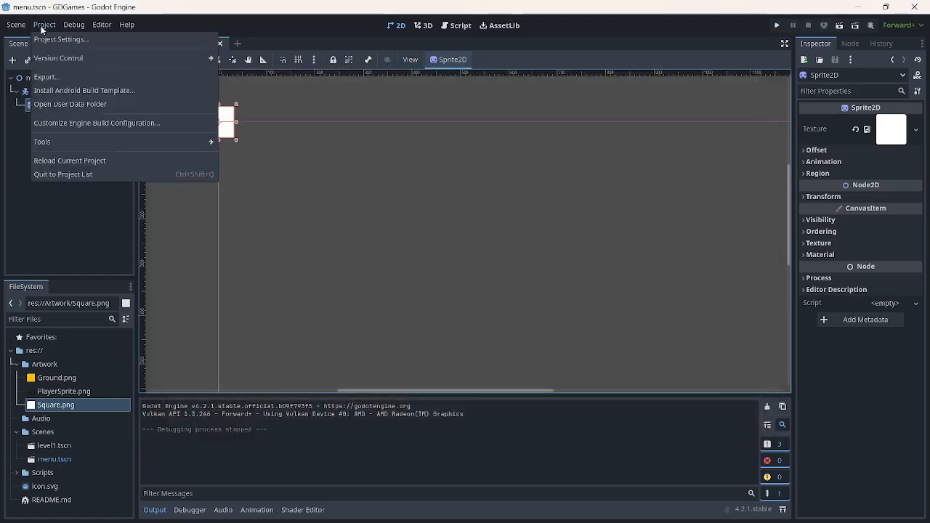
# Point Main Scene back to level1.tscn in Project Settings and close the dialog
pyautogui.click(61, 39)
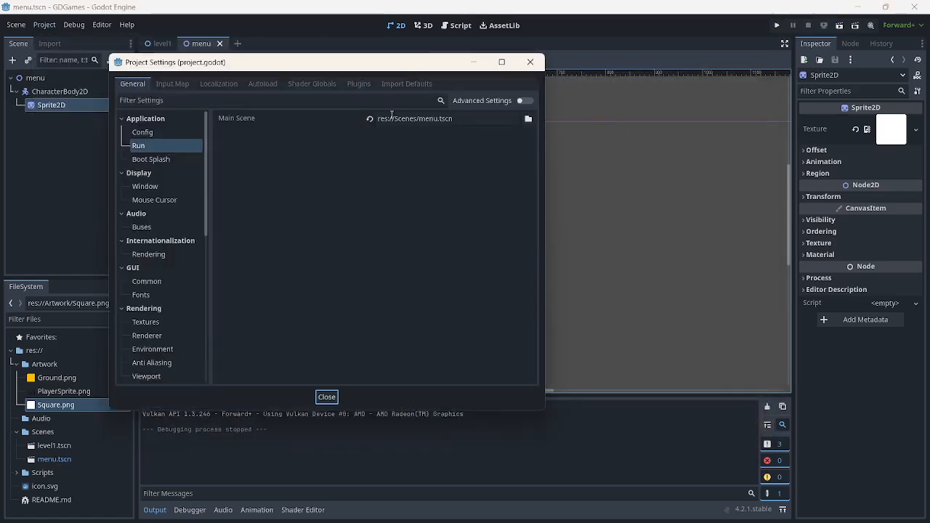
pyautogui.moveTo(463, 124)
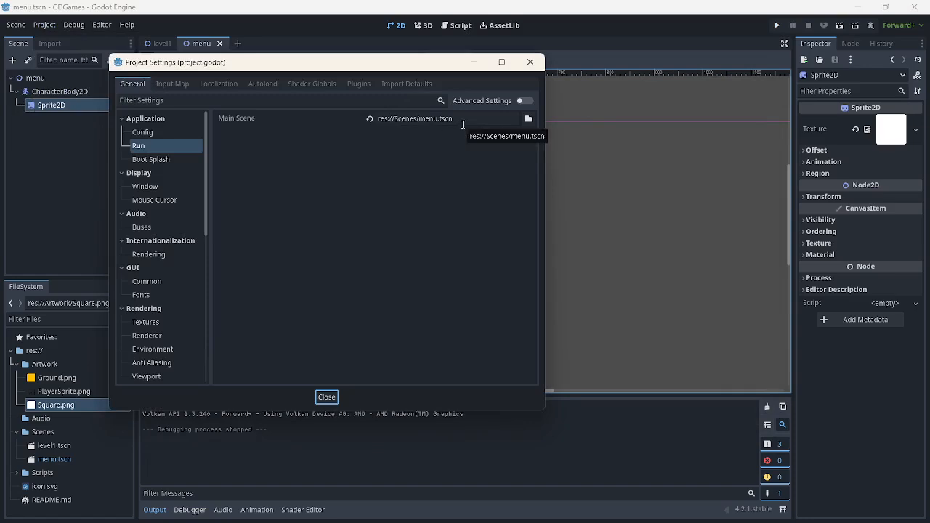
pyautogui.click(527, 119)
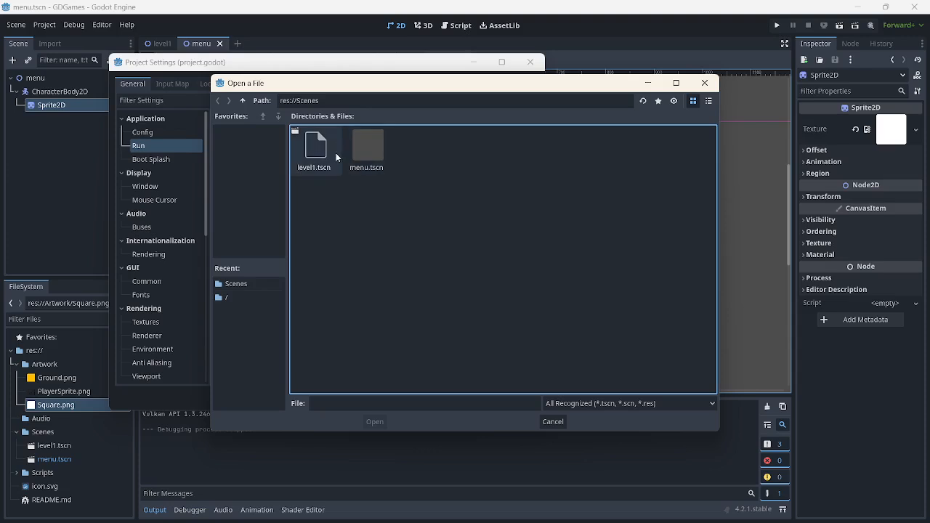
pyautogui.doubleClick(316, 145)
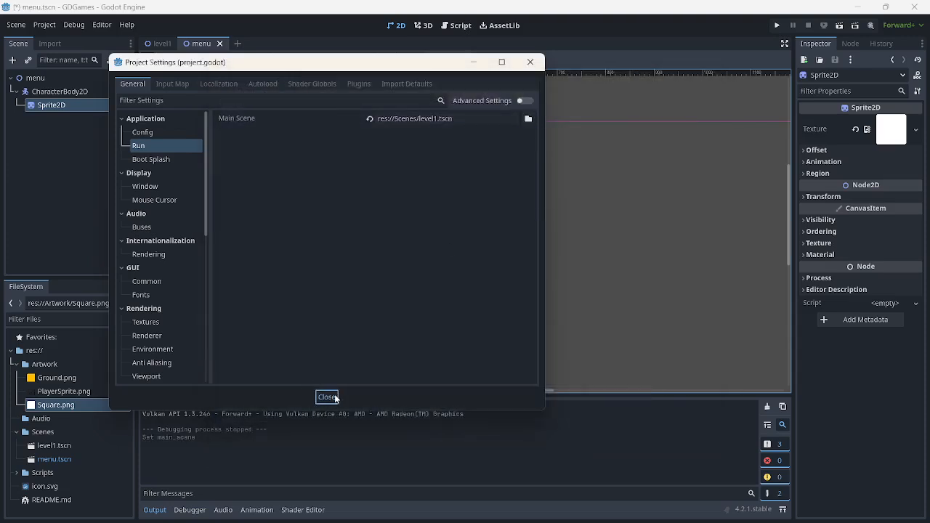
pyautogui.click(327, 397)
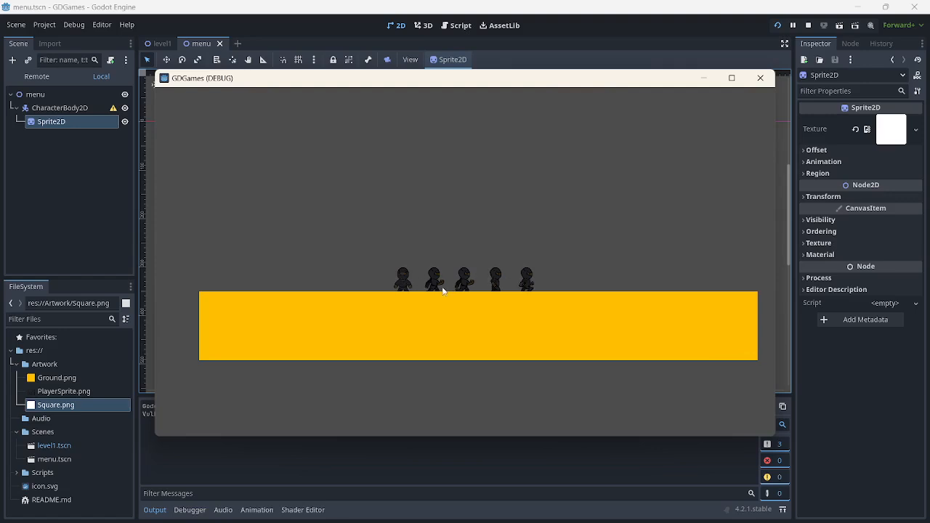
pyautogui.moveTo(257, 214)
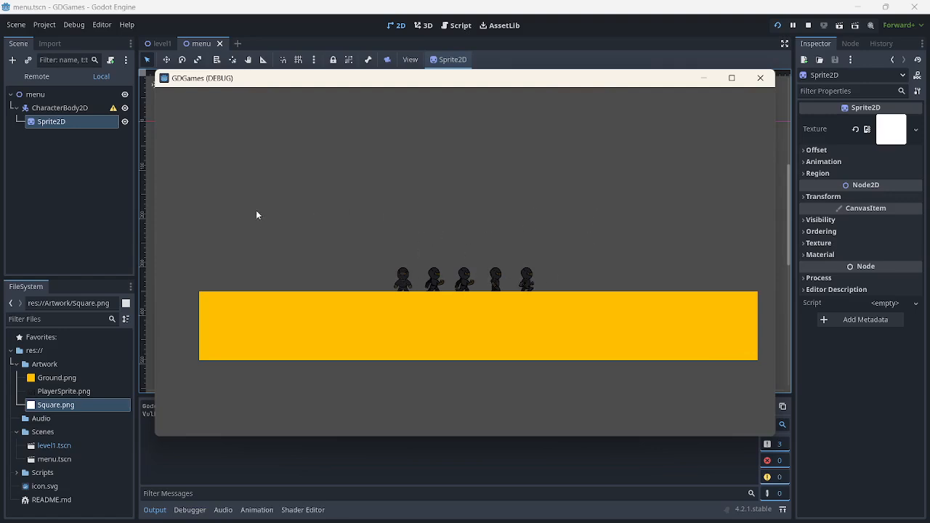
pyautogui.moveTo(566, 191)
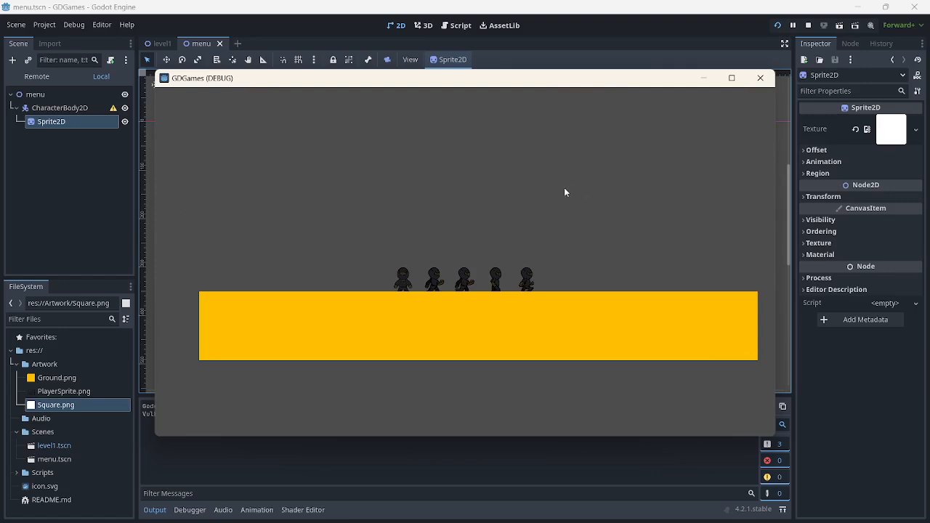
pyautogui.moveTo(555, 192)
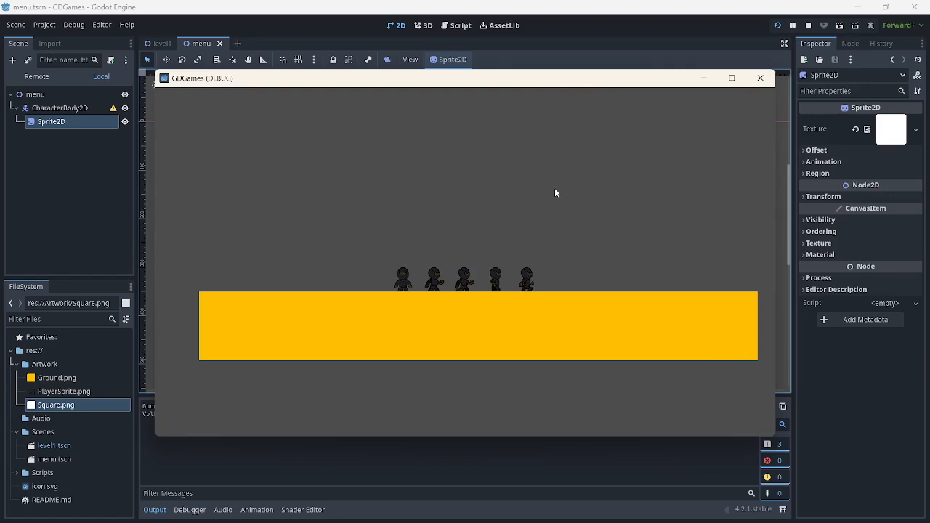
pyautogui.moveTo(560, 181)
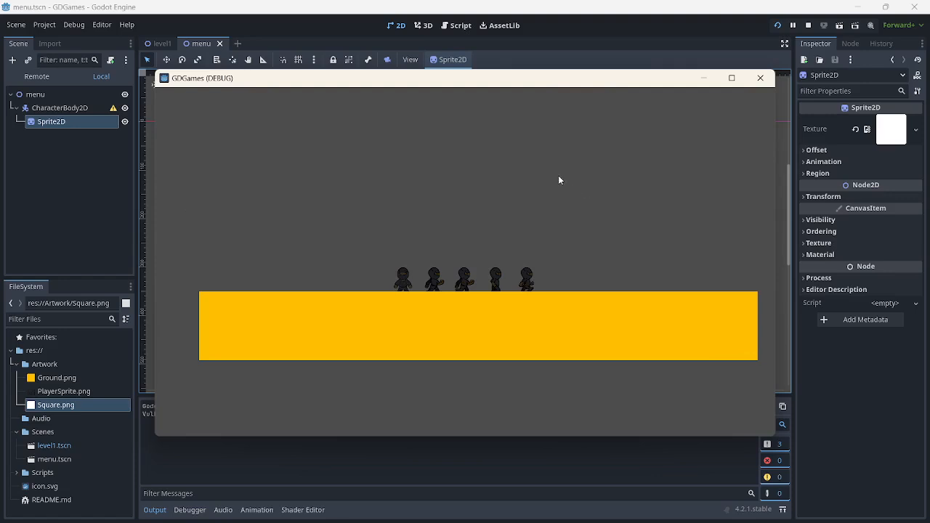